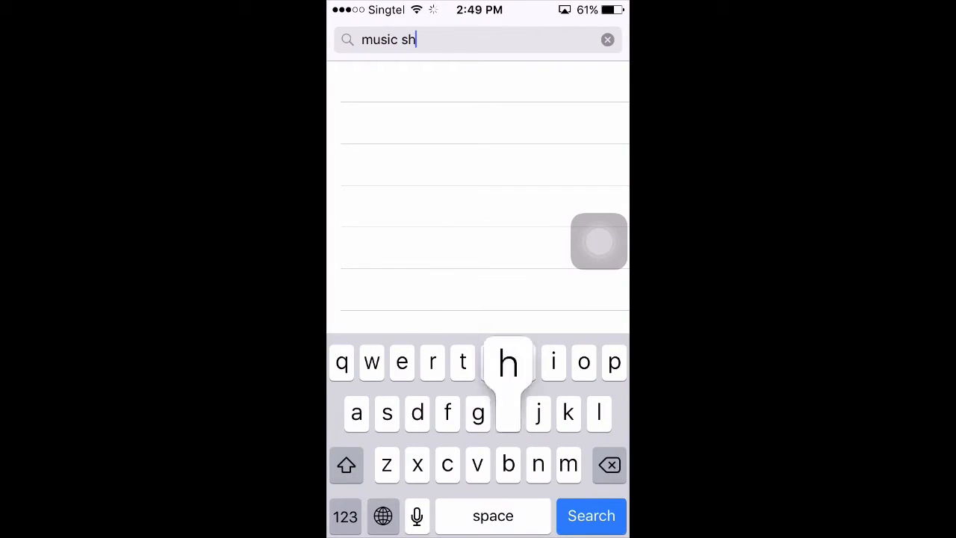
Step: Find Music Sheet via an App Store search for 'music sheets' and launch the installed app
text(eets)
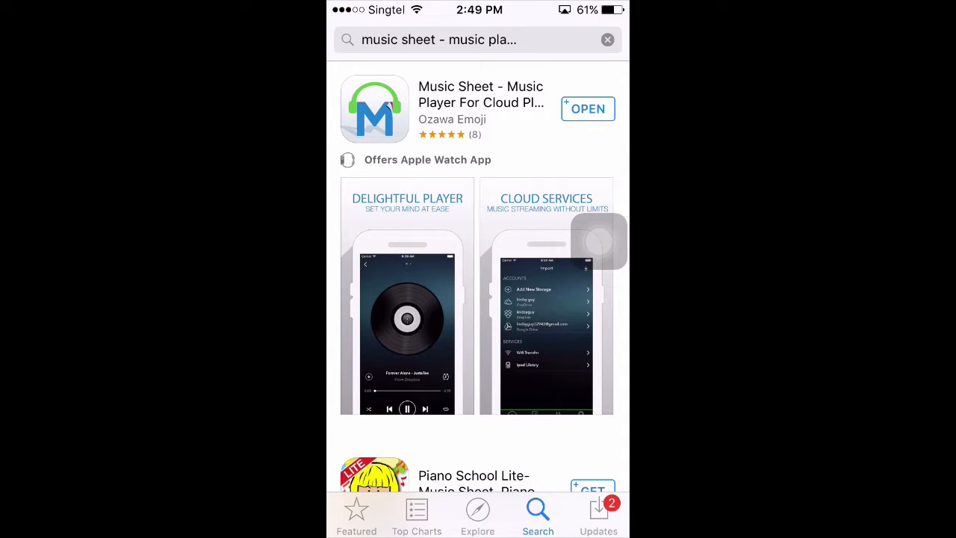
click(481, 108)
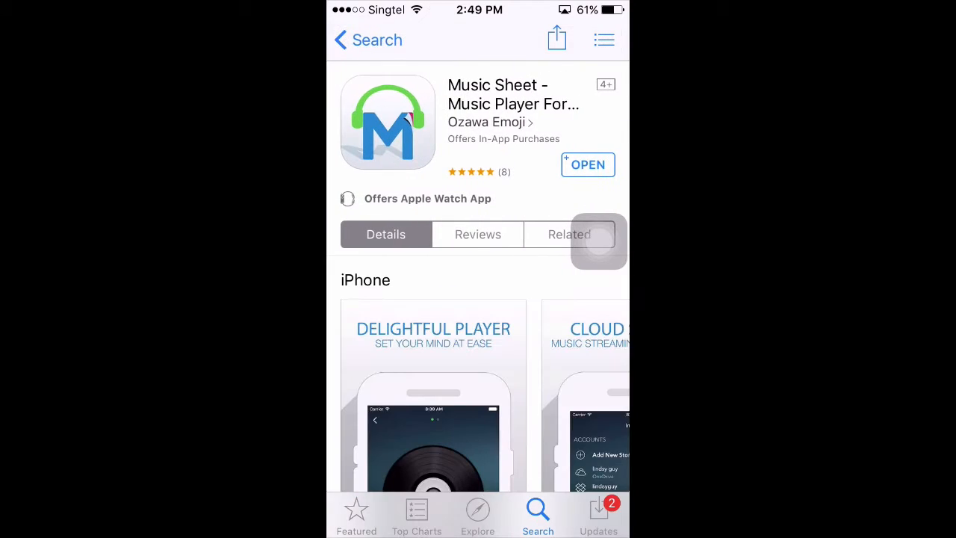
scroll(down, 3)
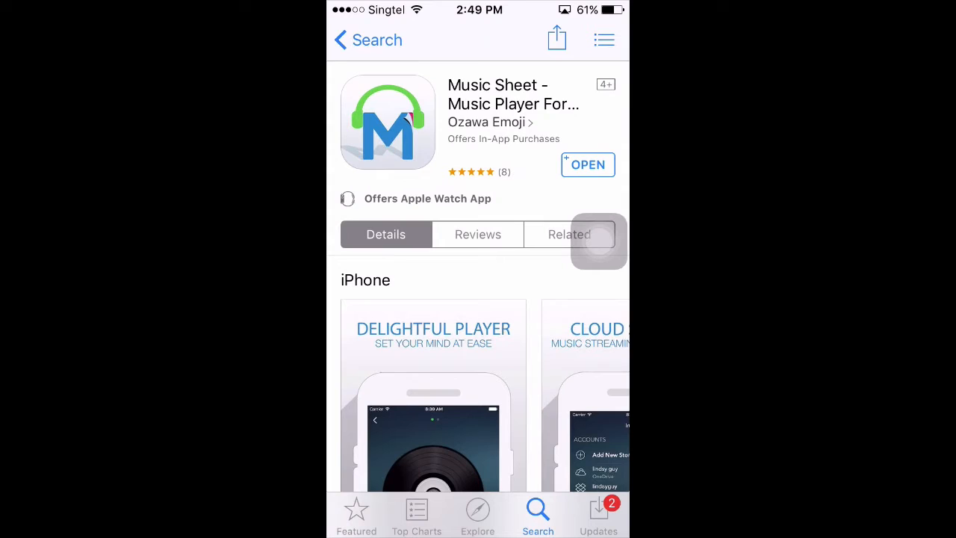
click(588, 164)
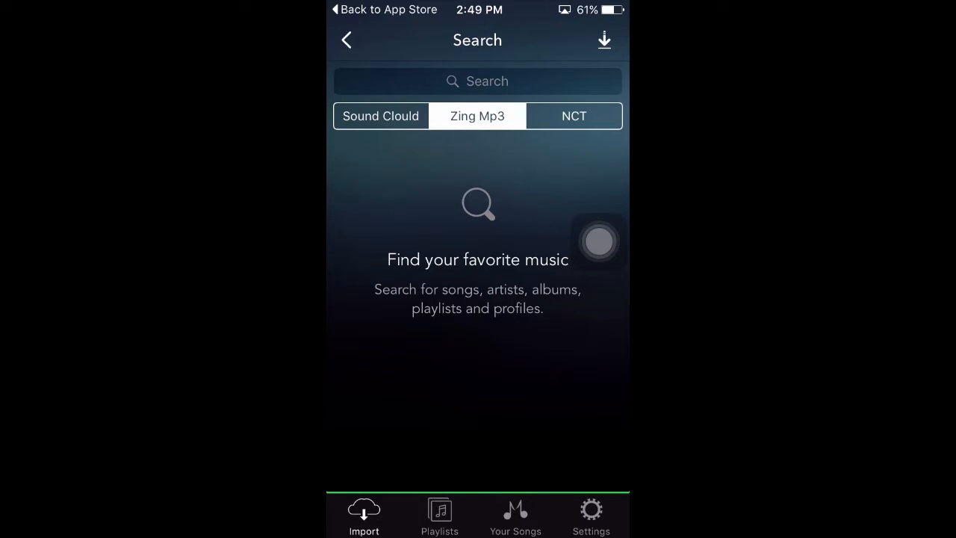
Step: Activate the Zing Mp3 search field, showing past searches Closer and Starboy
click(478, 80)
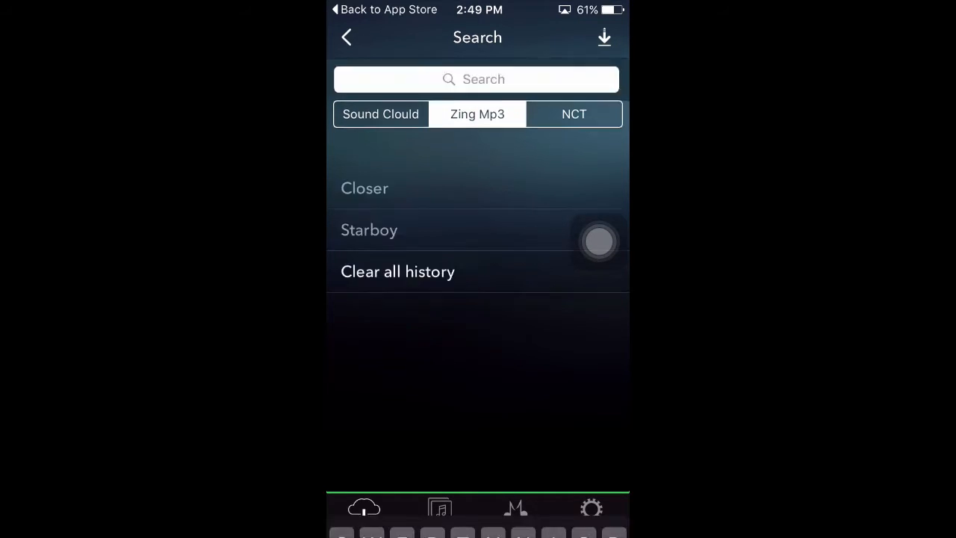
Step: Search Zing Mp3 for 'Let me love you' and reach the Songs results
text(Let me l)
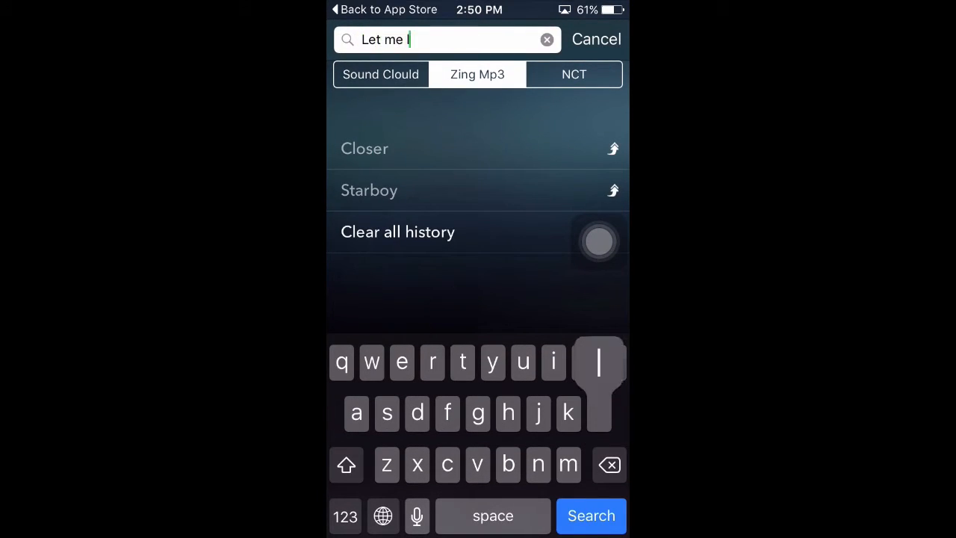
click(591, 515)
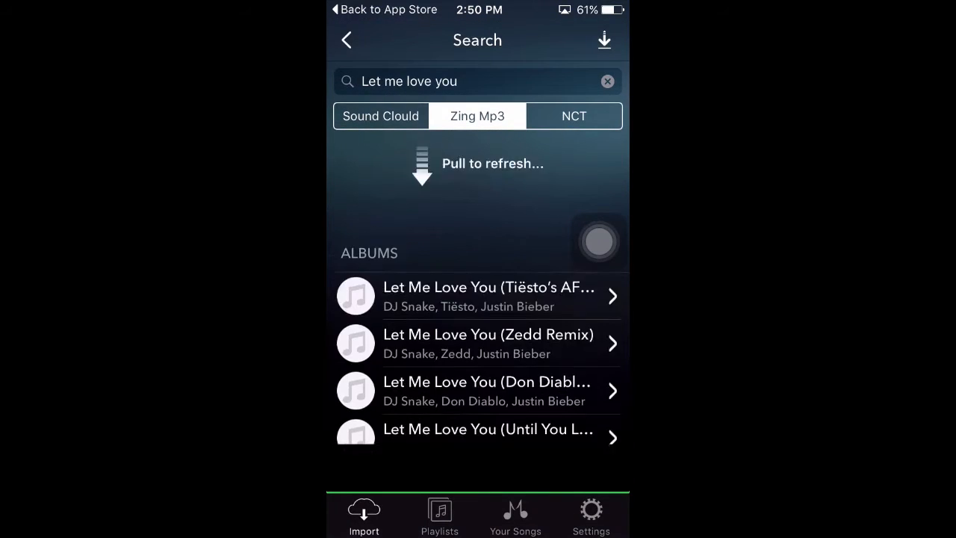
scroll(up, 3)
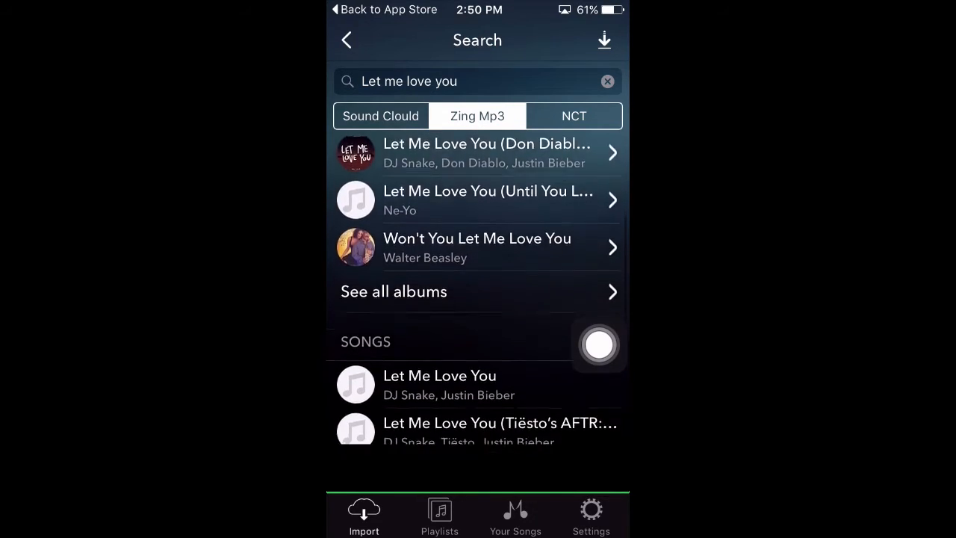
scroll(up, 3)
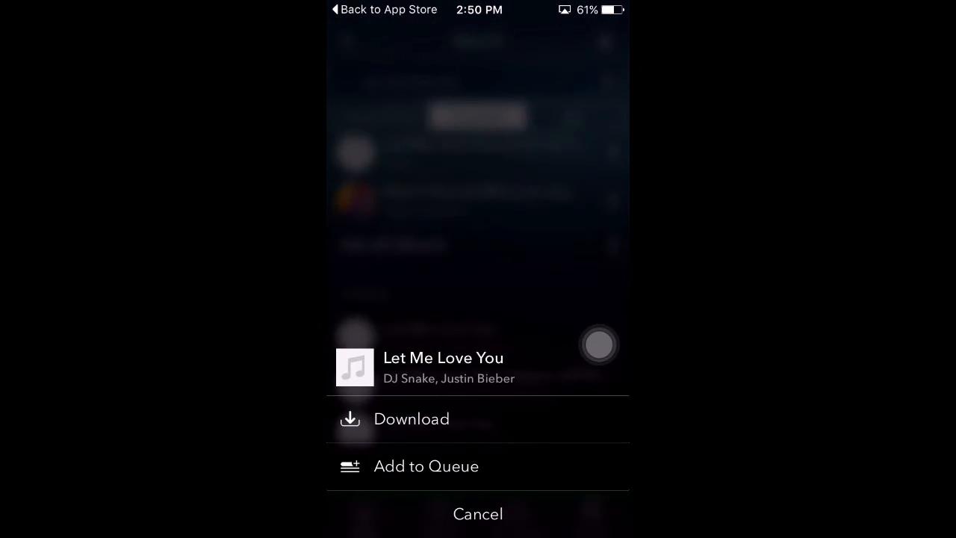
Step: Download Let Me Love You by DJ Snake and Justin Bieber from its options menu
click(479, 514)
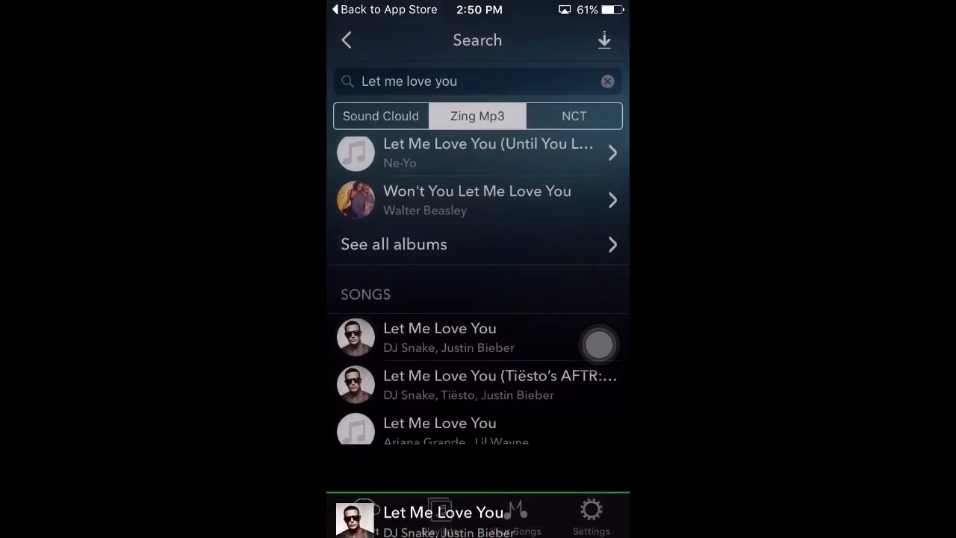
click(515, 515)
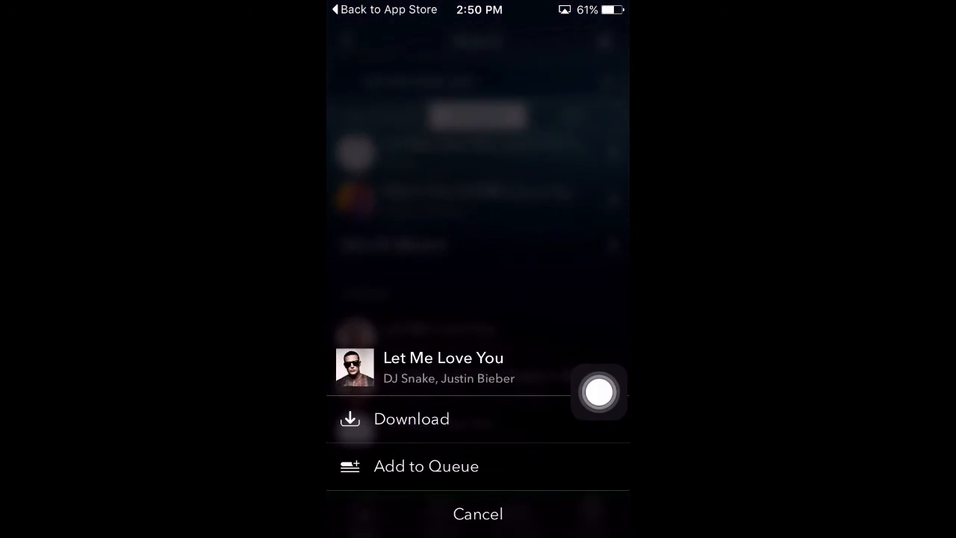
click(411, 418)
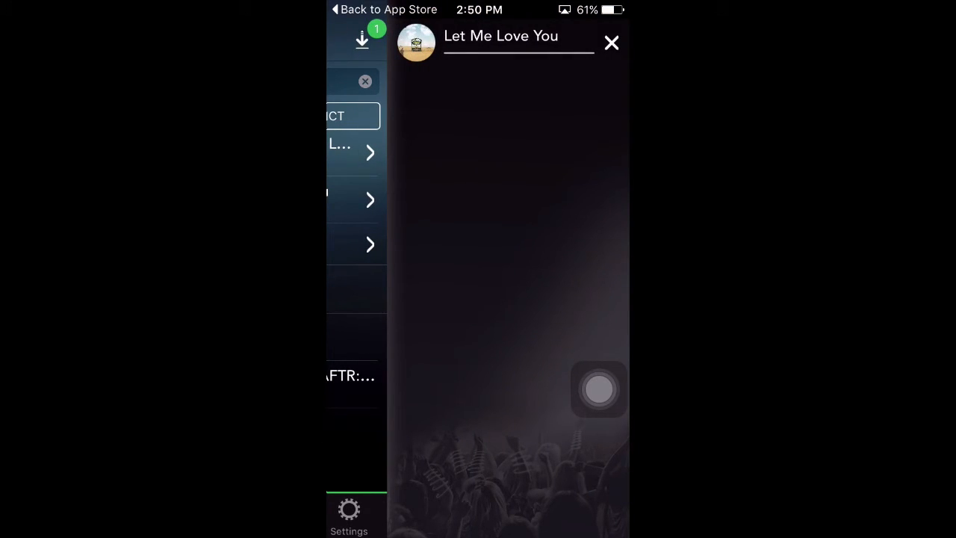
Step: Dismiss the download panel and confirm Let Me Love You appears under Your Songs
click(611, 41)
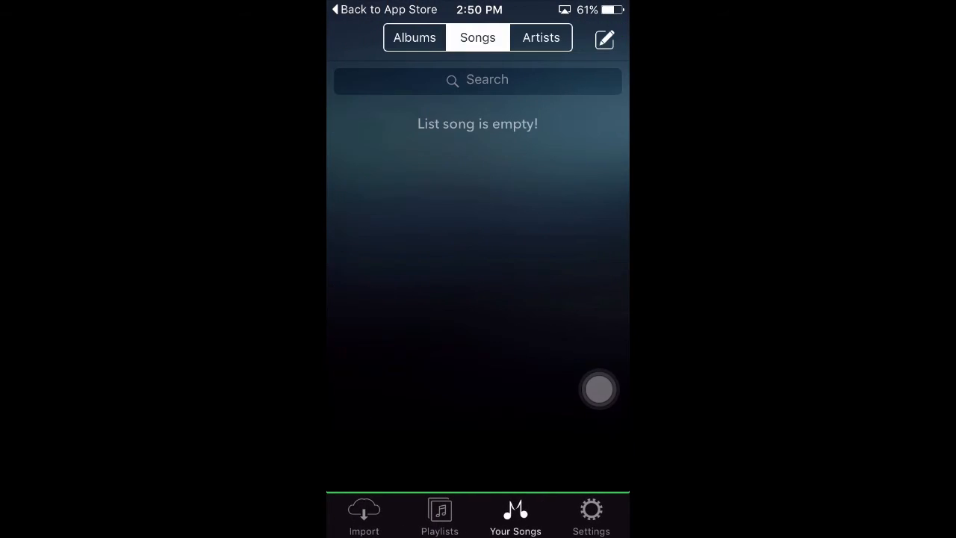
click(439, 515)
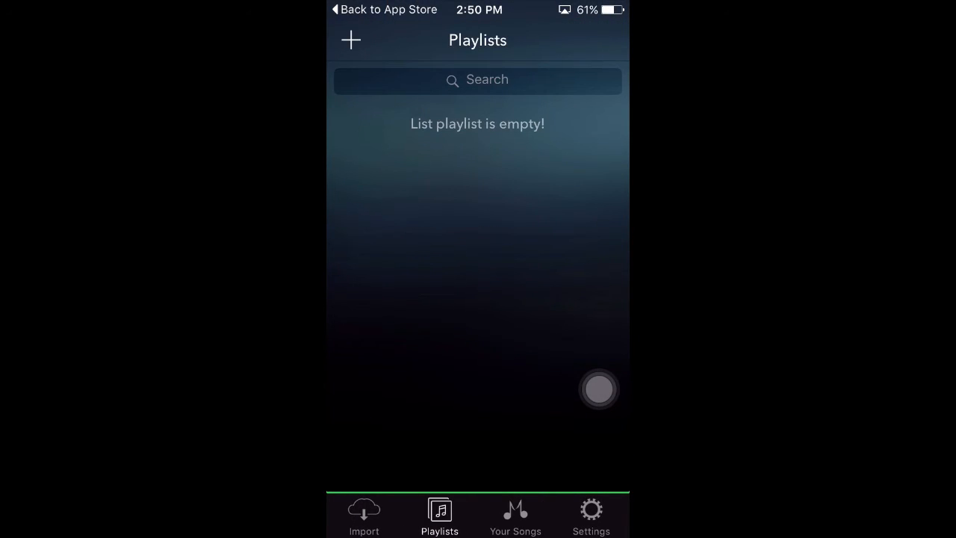
click(365, 515)
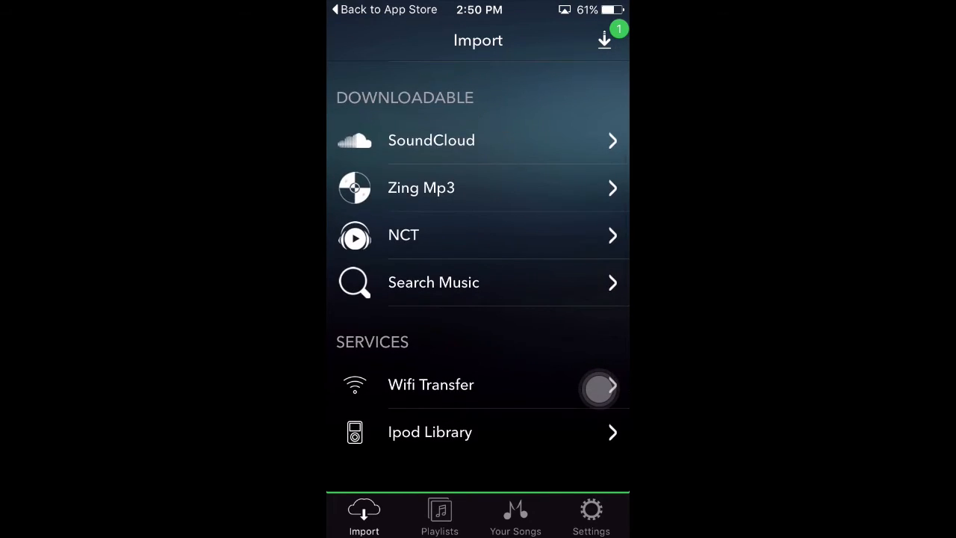
click(439, 516)
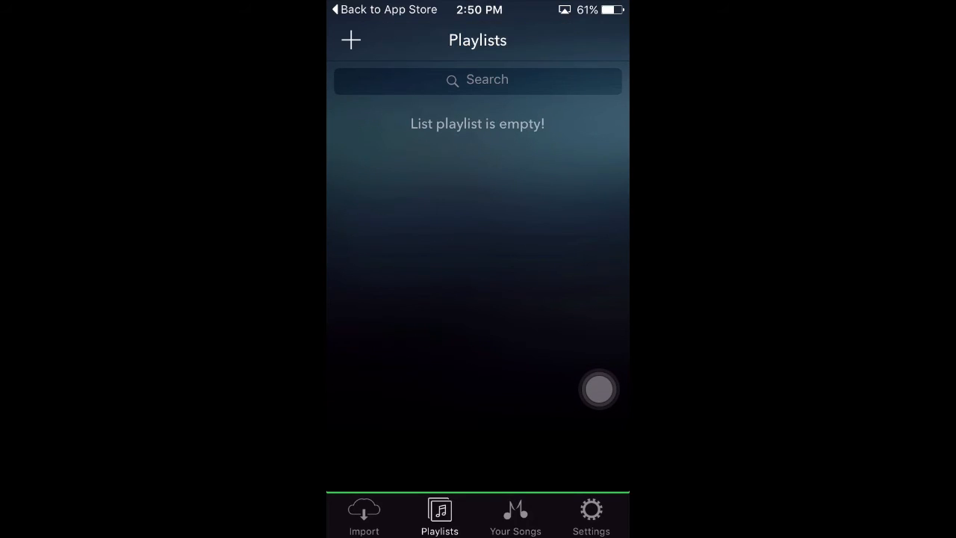
click(364, 515)
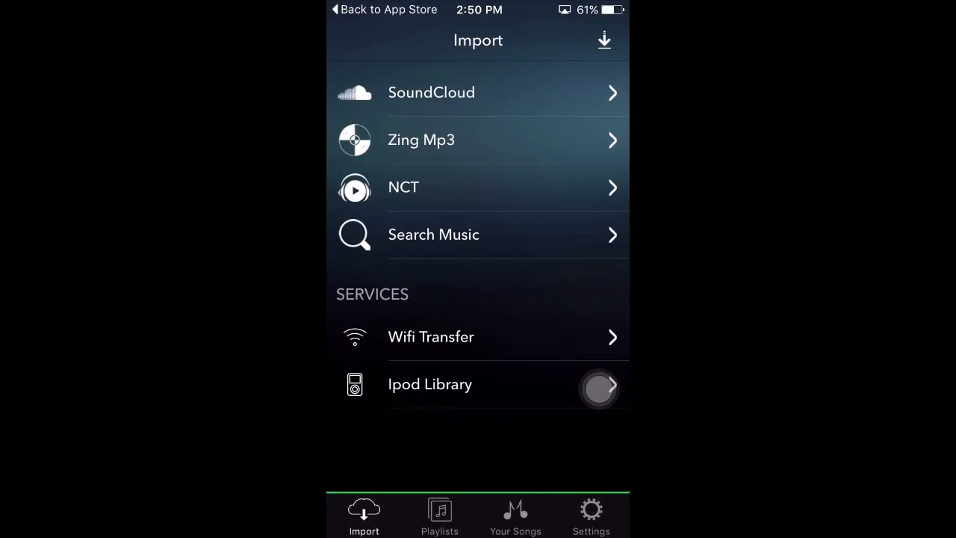
click(515, 515)
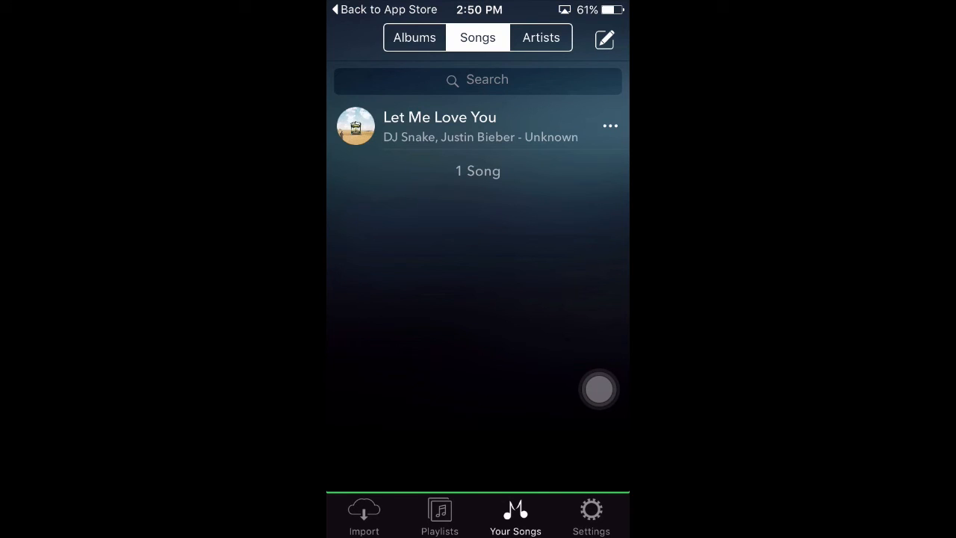